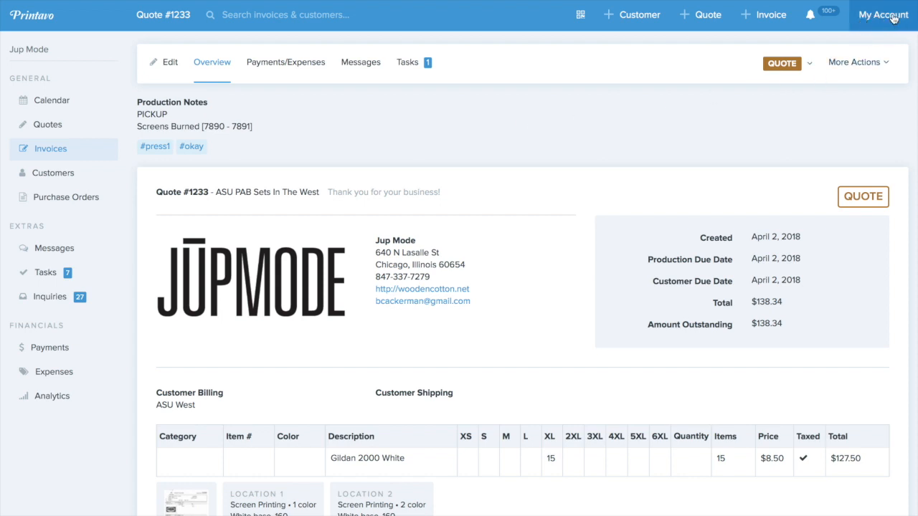
Step: Go to My Account and view the shop's Approvals settings listing Quote and Artwork
{"action": "left_click", "coordinate": [880, 14]}
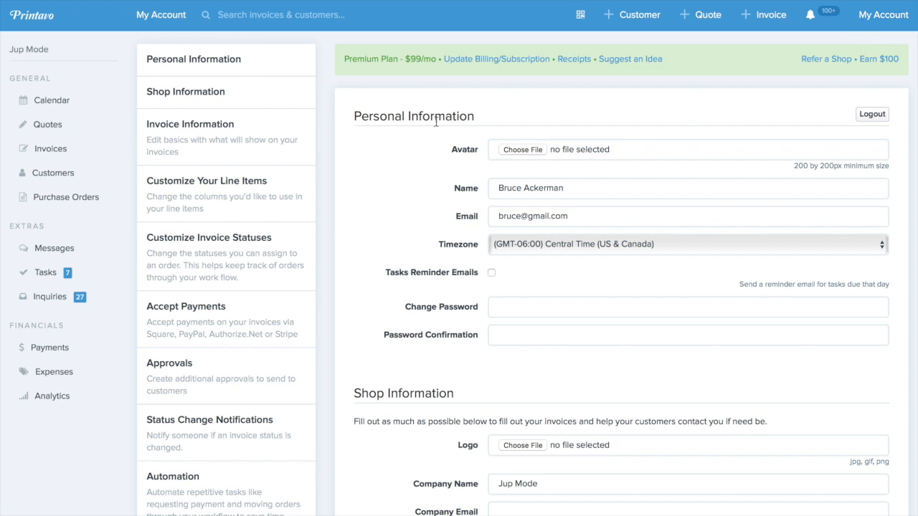
{"action": "mouse_move", "coordinate": [230, 364]}
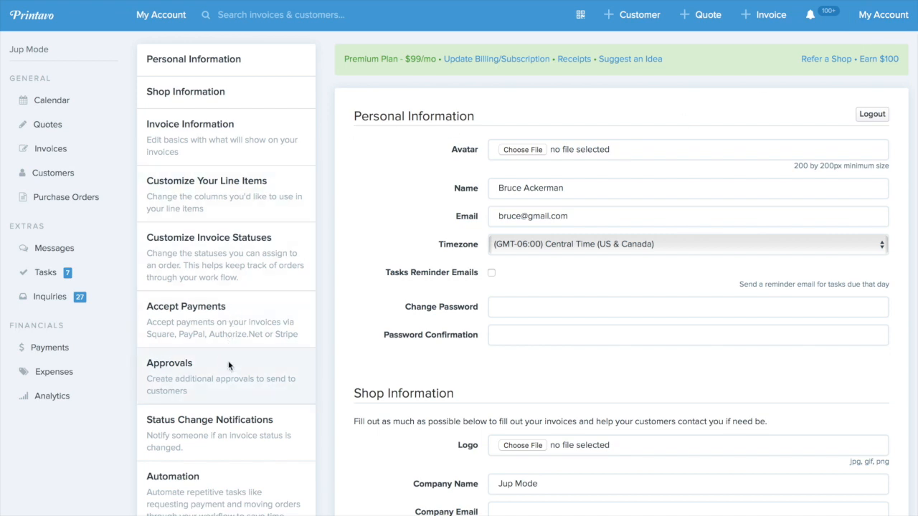
{"action": "left_click", "coordinate": [170, 363]}
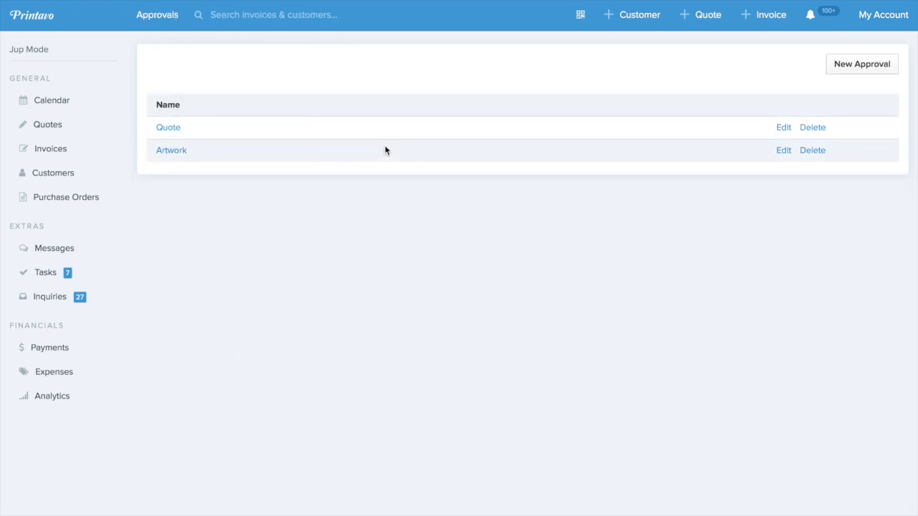
{"action": "mouse_move", "coordinate": [386, 115]}
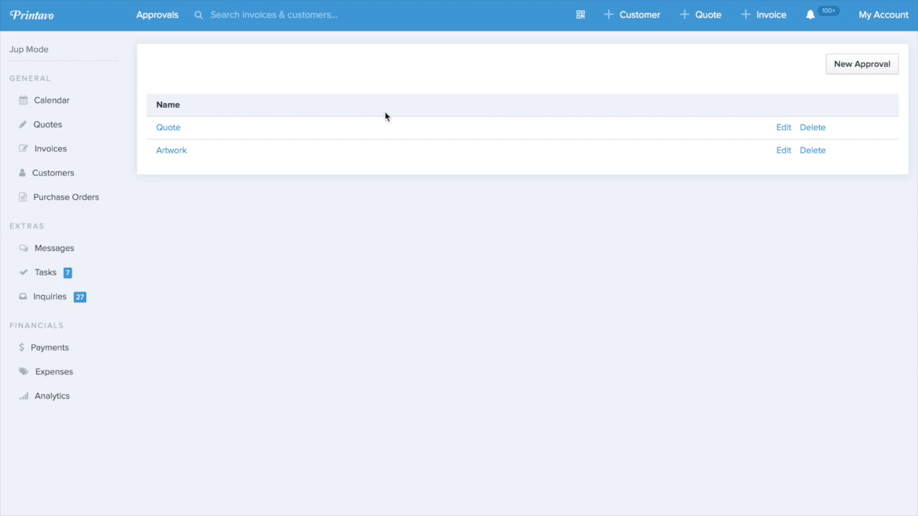
Step: Return to Quote #1233 and switch to its empty Messages view
{"action": "left_click", "coordinate": [168, 127]}
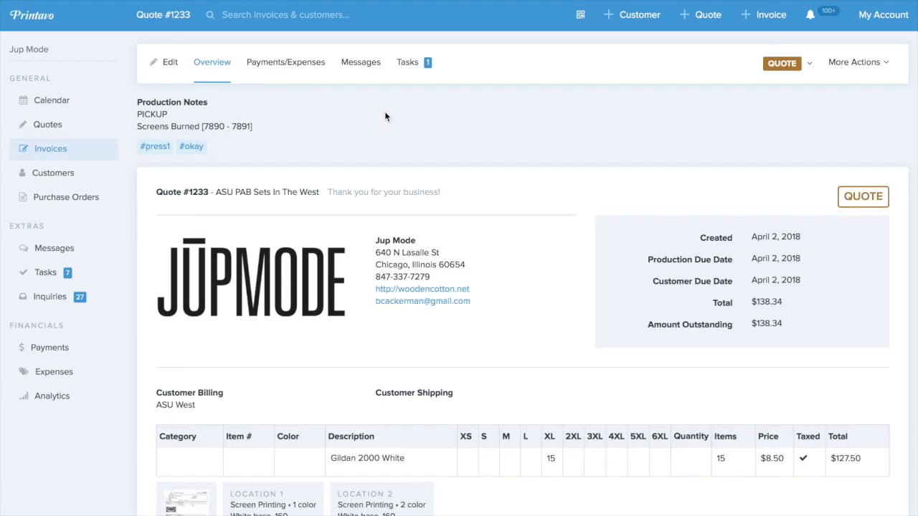
{"action": "left_click", "coordinate": [361, 62]}
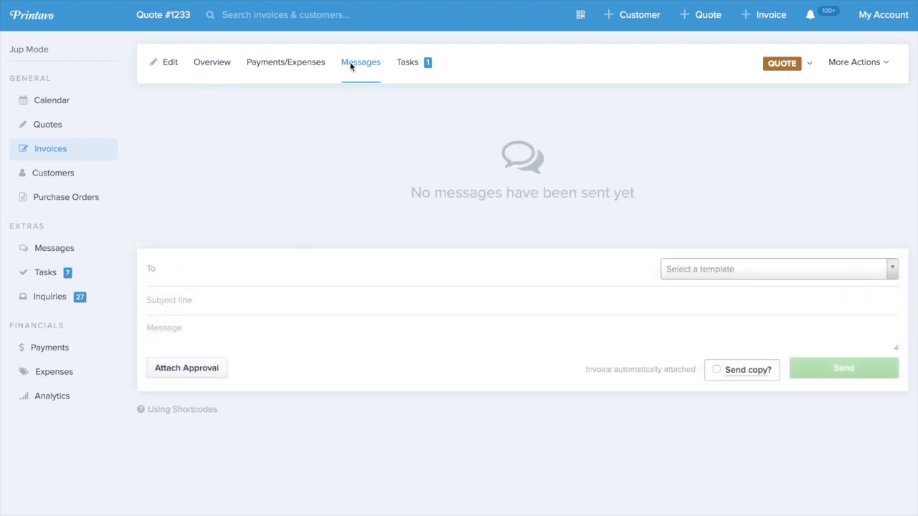
{"action": "mouse_move", "coordinate": [258, 350]}
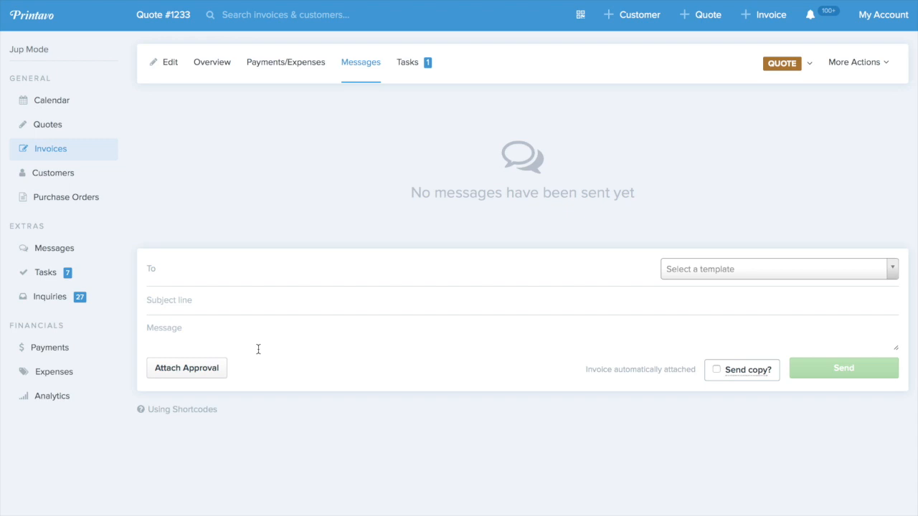
{"action": "mouse_move", "coordinate": [191, 375]}
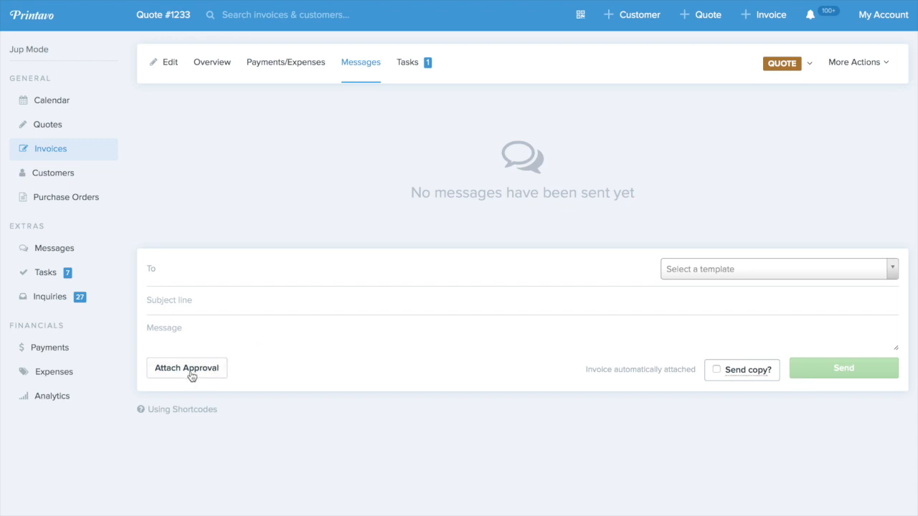
Step: Attach the Quote approval to the new message via the Select an Approval dialog
{"action": "left_click", "coordinate": [187, 367]}
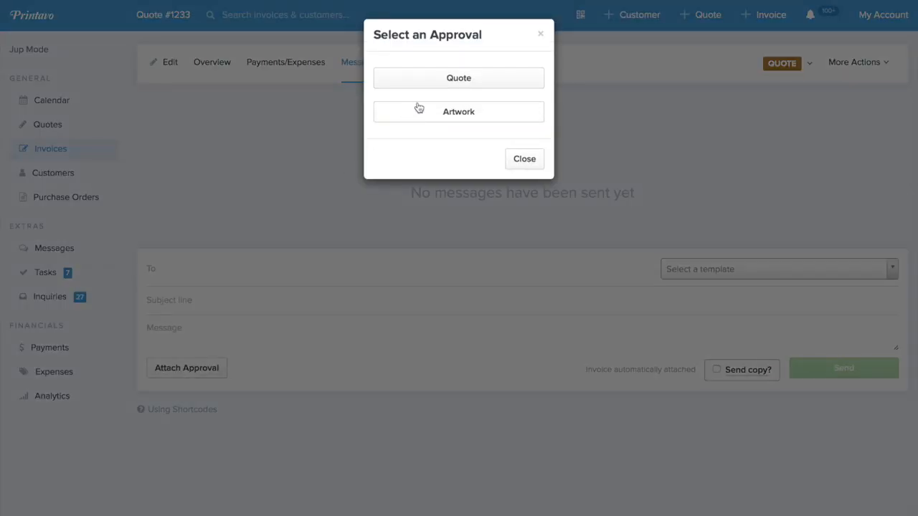
{"action": "left_click", "coordinate": [459, 77]}
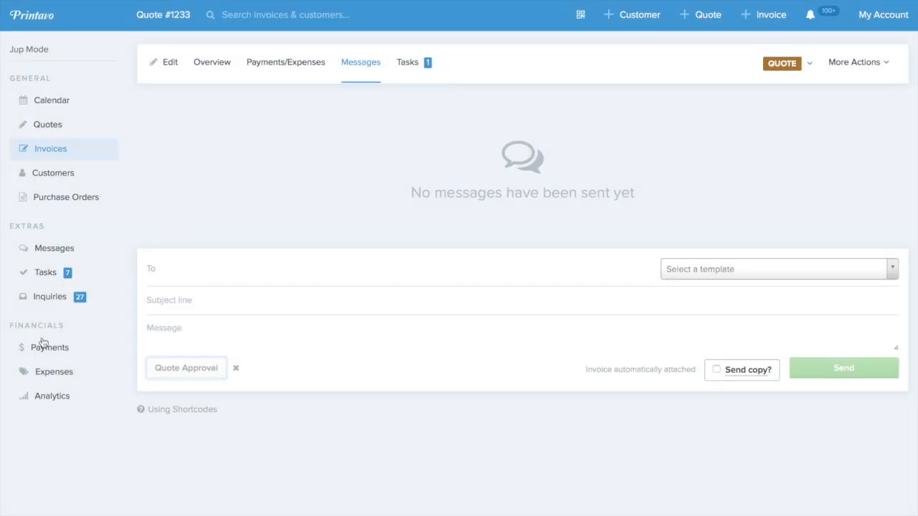
{"action": "mouse_move", "coordinate": [238, 422]}
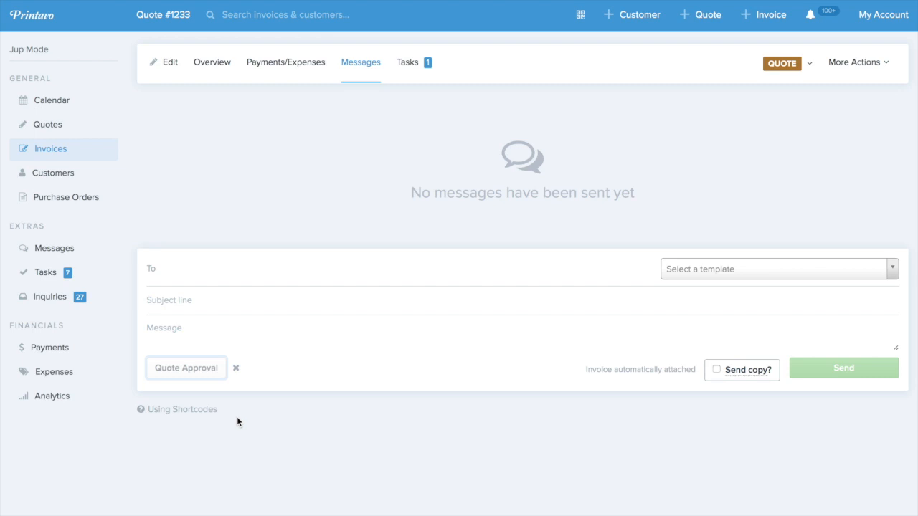
{"action": "mouse_move", "coordinate": [436, 284]}
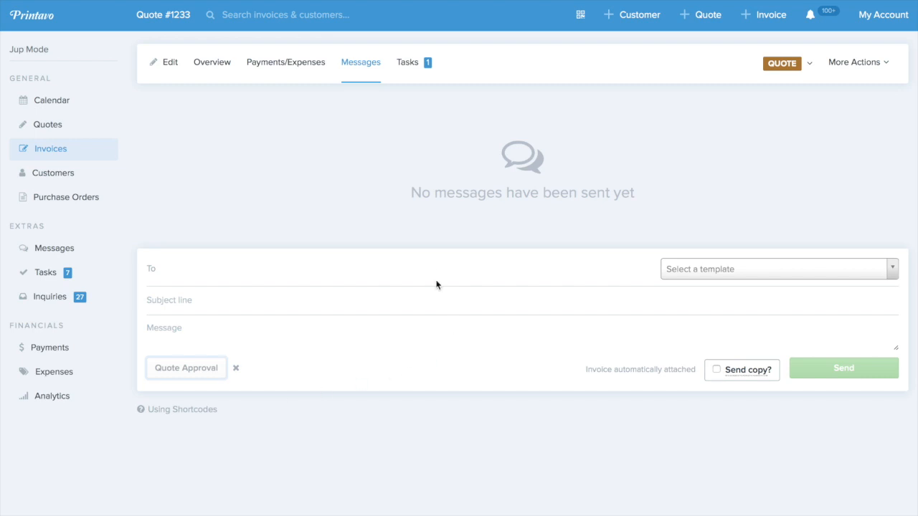
Step: Fill the message from the Quote Approval template, address it to 'bruce' and send it
{"action": "left_click", "coordinate": [777, 270]}
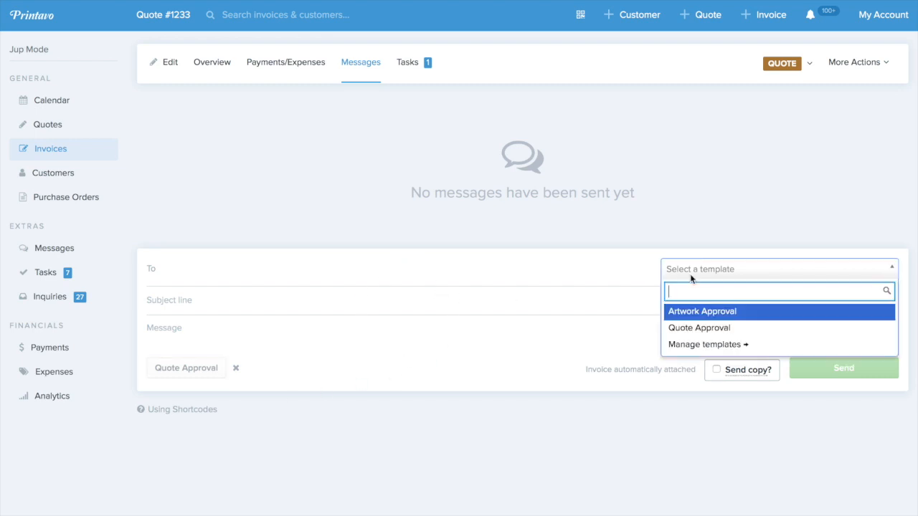
{"action": "left_click", "coordinate": [696, 327]}
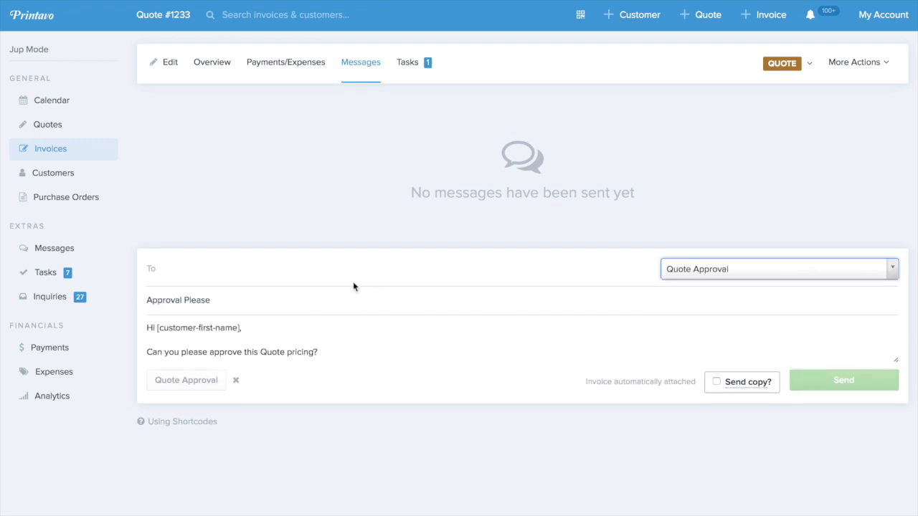
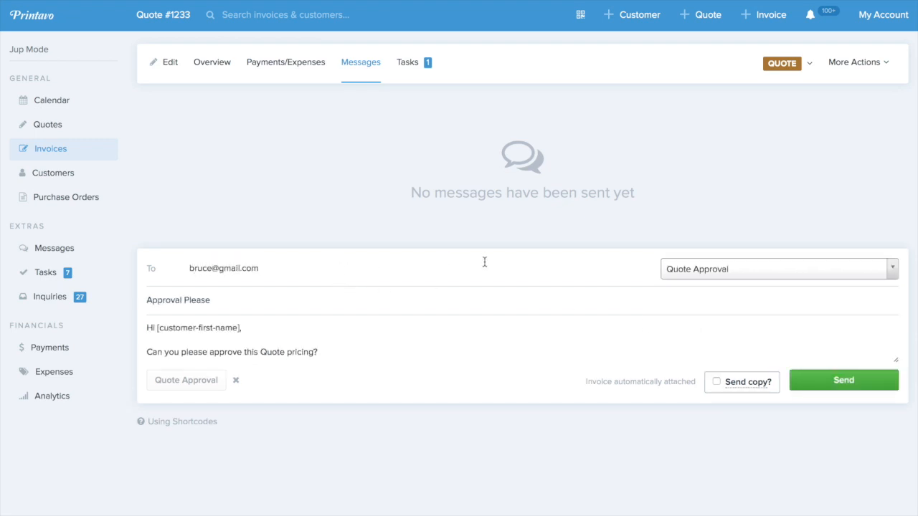
{"action": "left_click", "coordinate": [843, 379]}
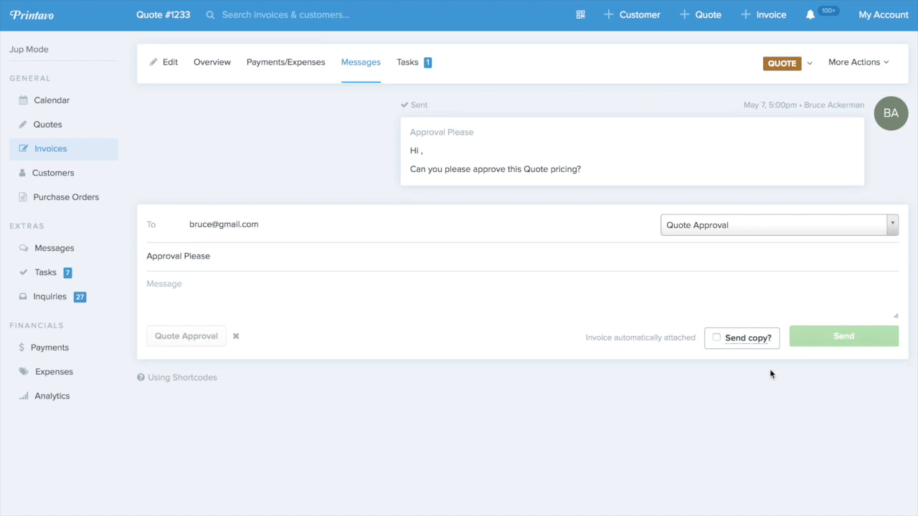
{"action": "mouse_move", "coordinate": [359, 205]}
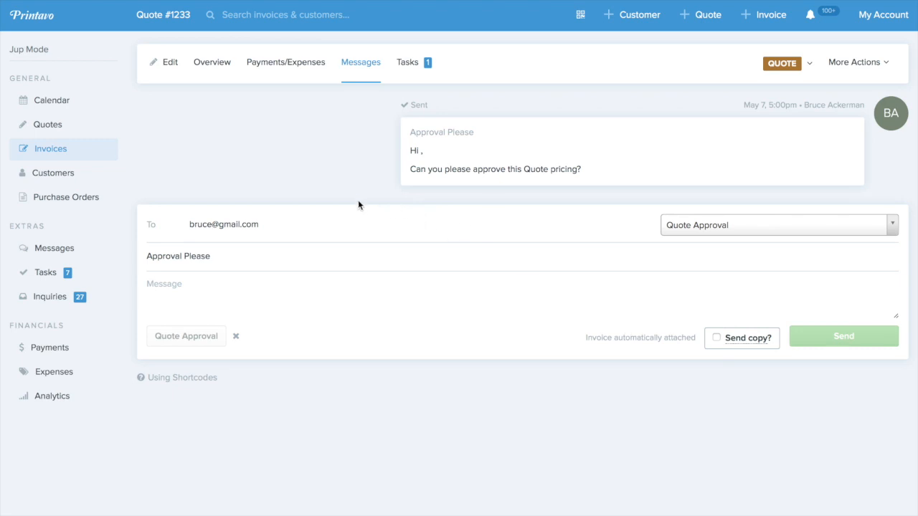
{"action": "mouse_move", "coordinate": [359, 201]}
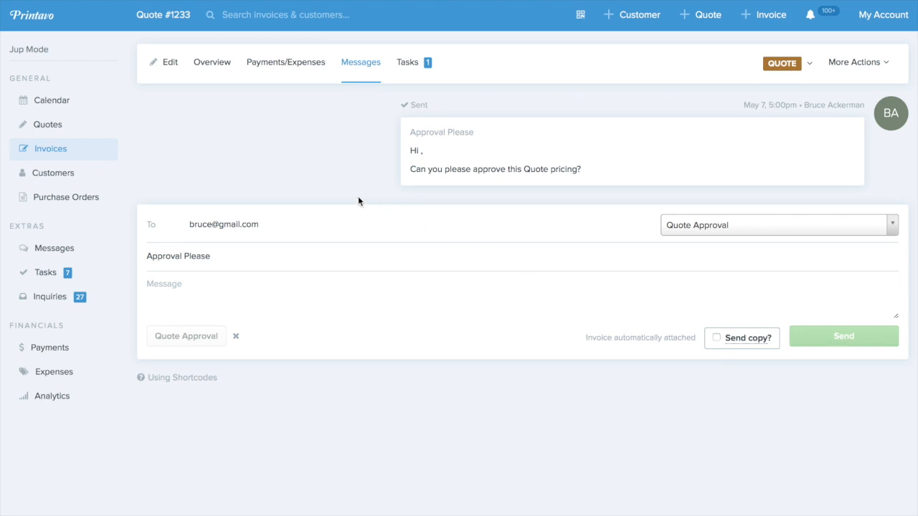